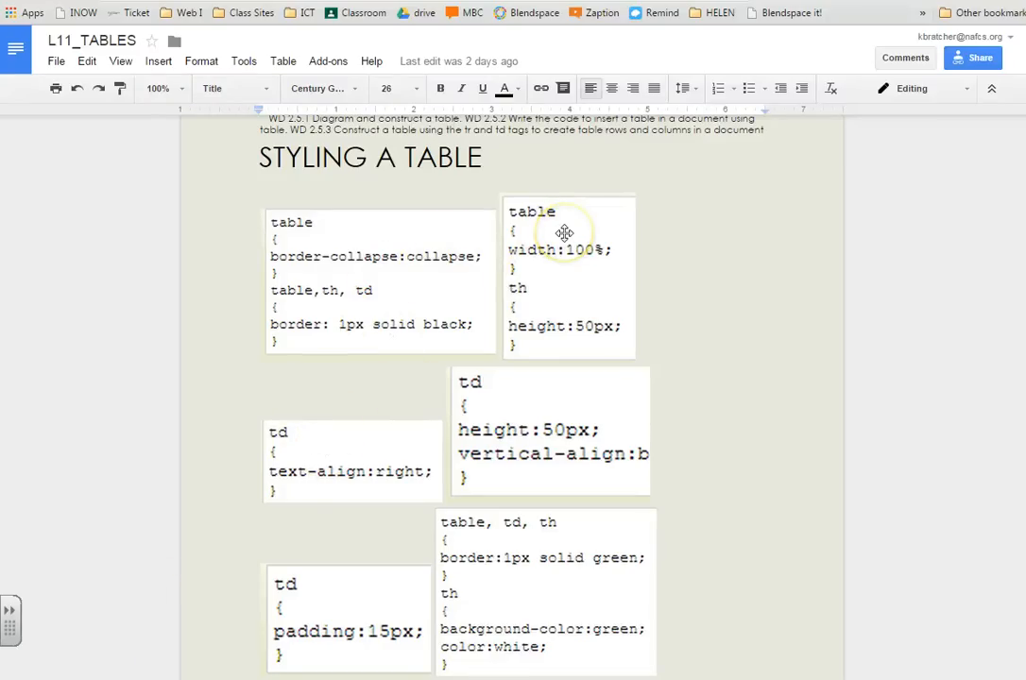
pyautogui.moveTo(719, 467)
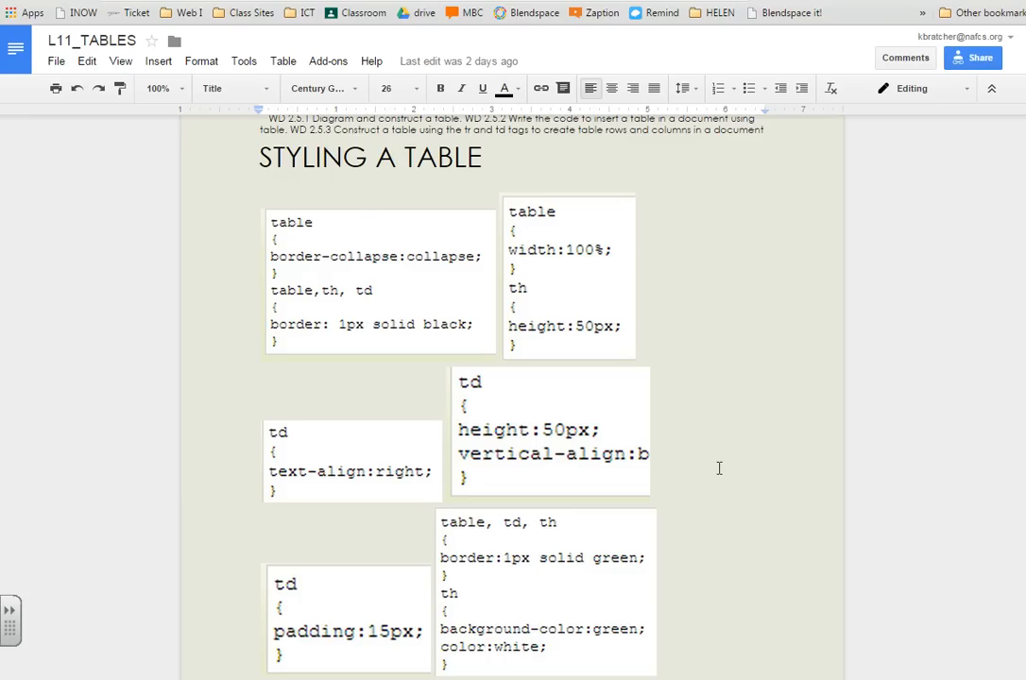
pyautogui.moveTo(709, 520)
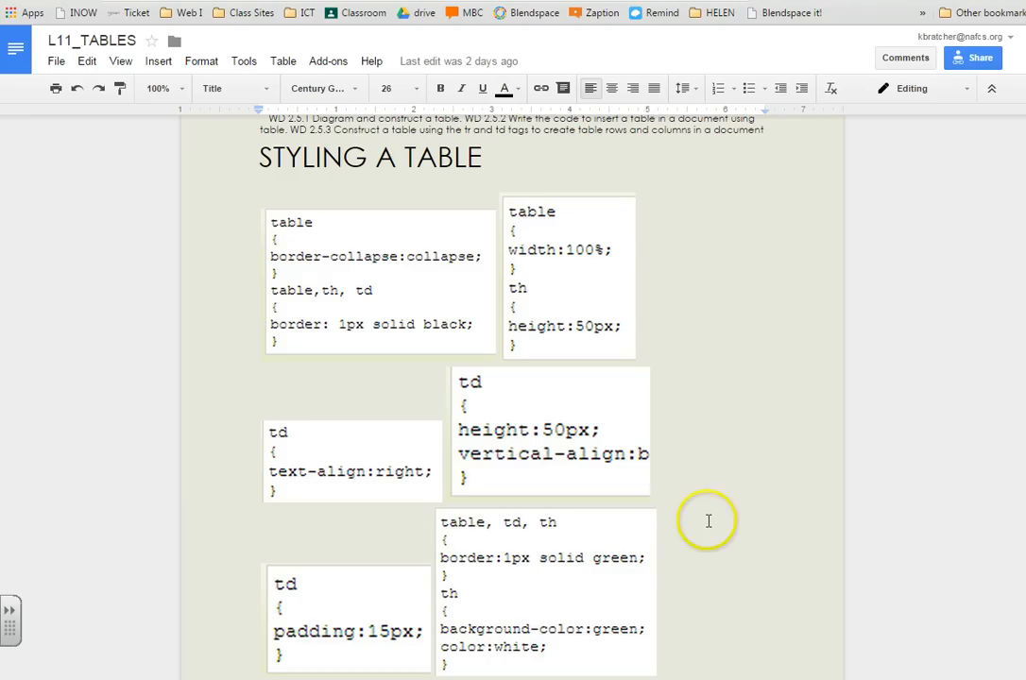
pyautogui.moveTo(731, 588)
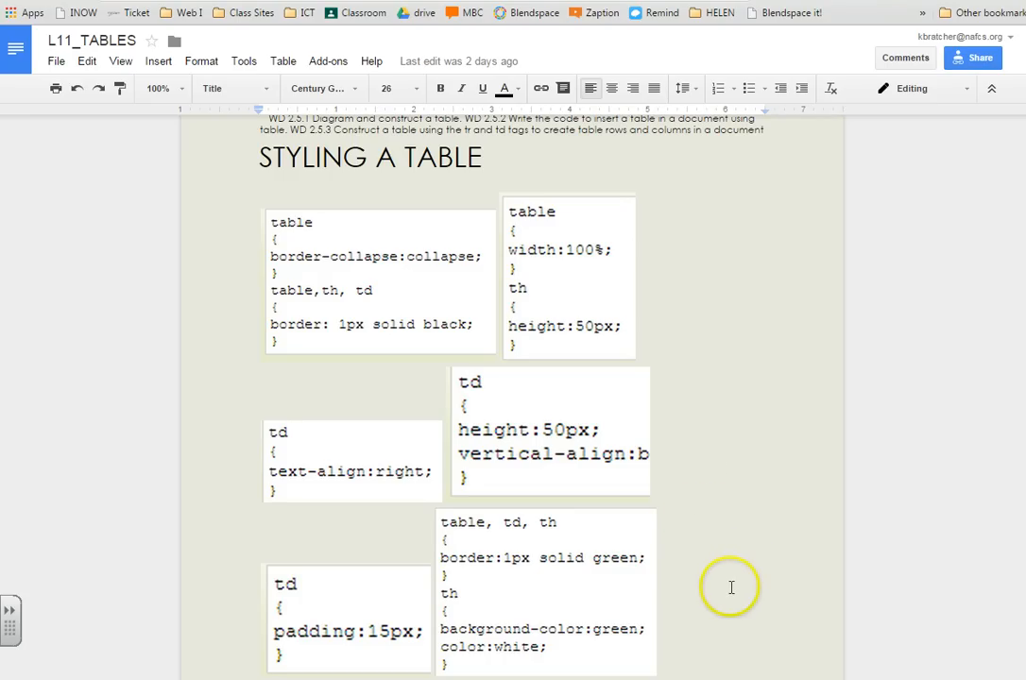
pyautogui.moveTo(741, 600)
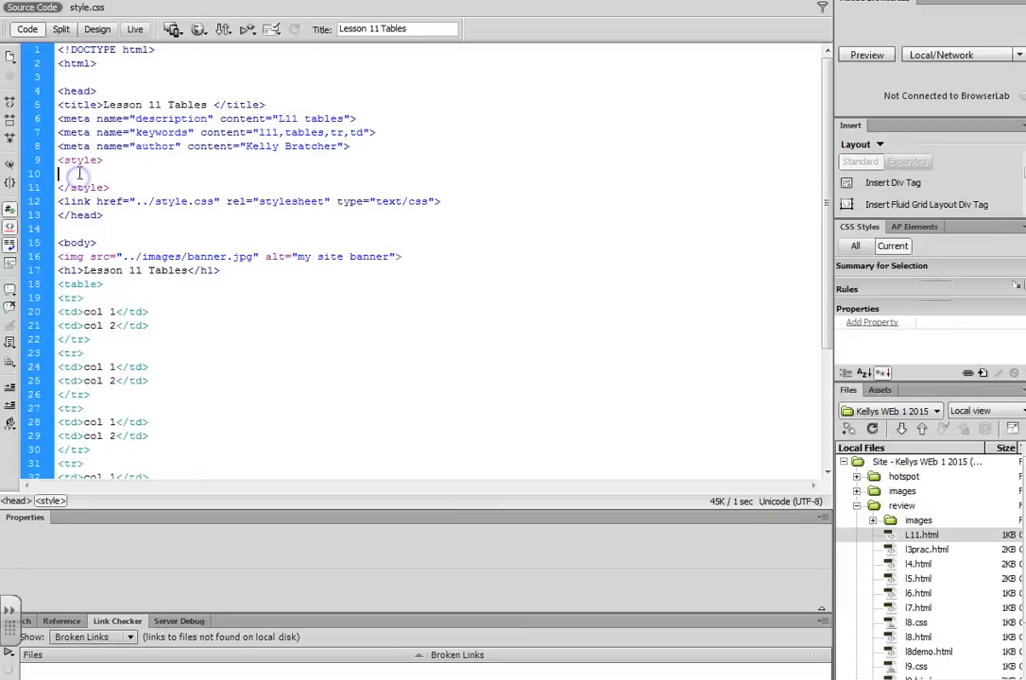
# Add a table rule with border: 1px black solid to the style block
pyautogui.write('td')
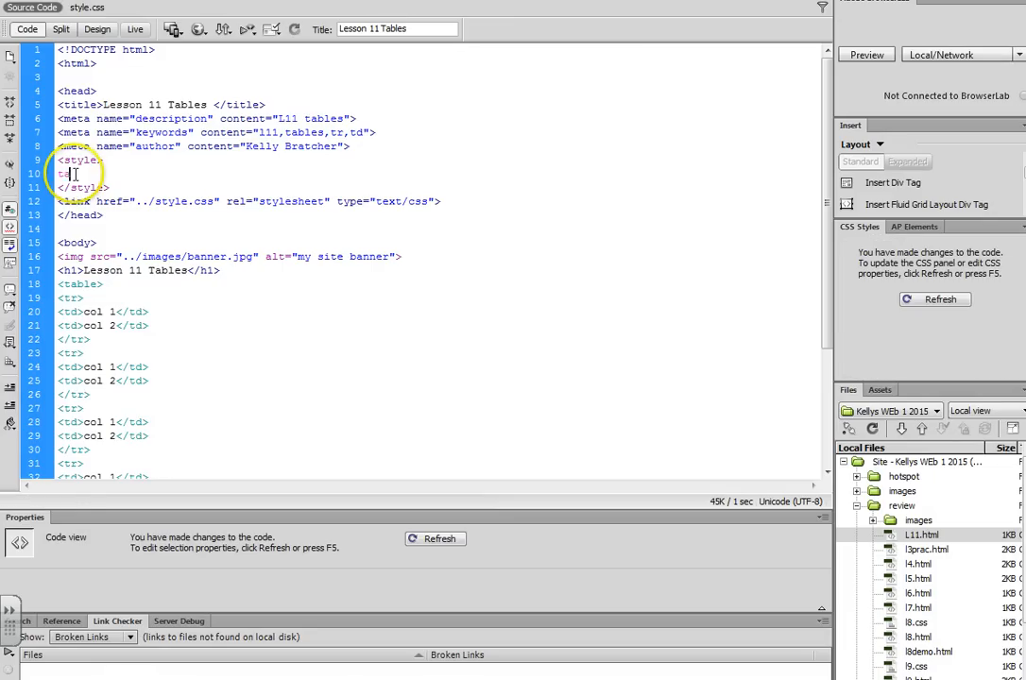
pyautogui.write('able{')
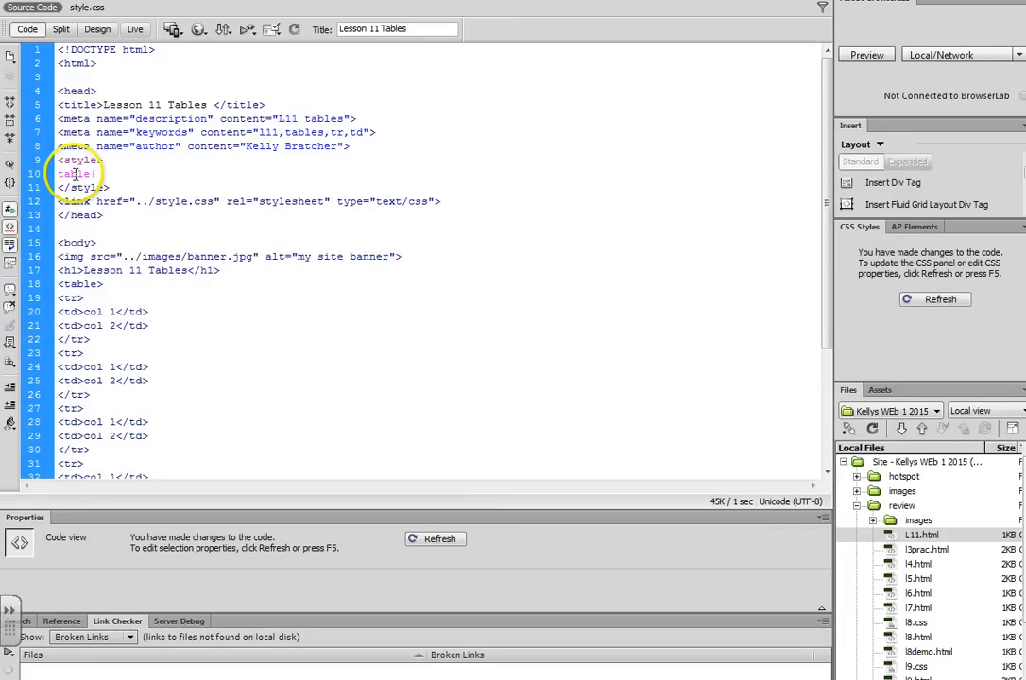
pyautogui.write('border:')
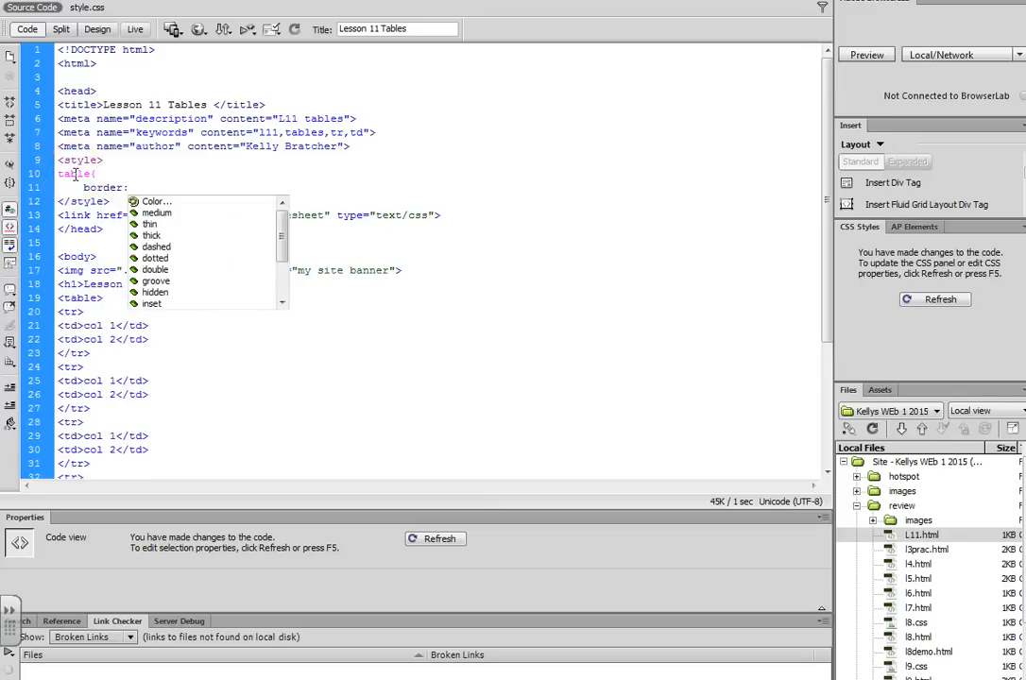
pyautogui.write('1px')
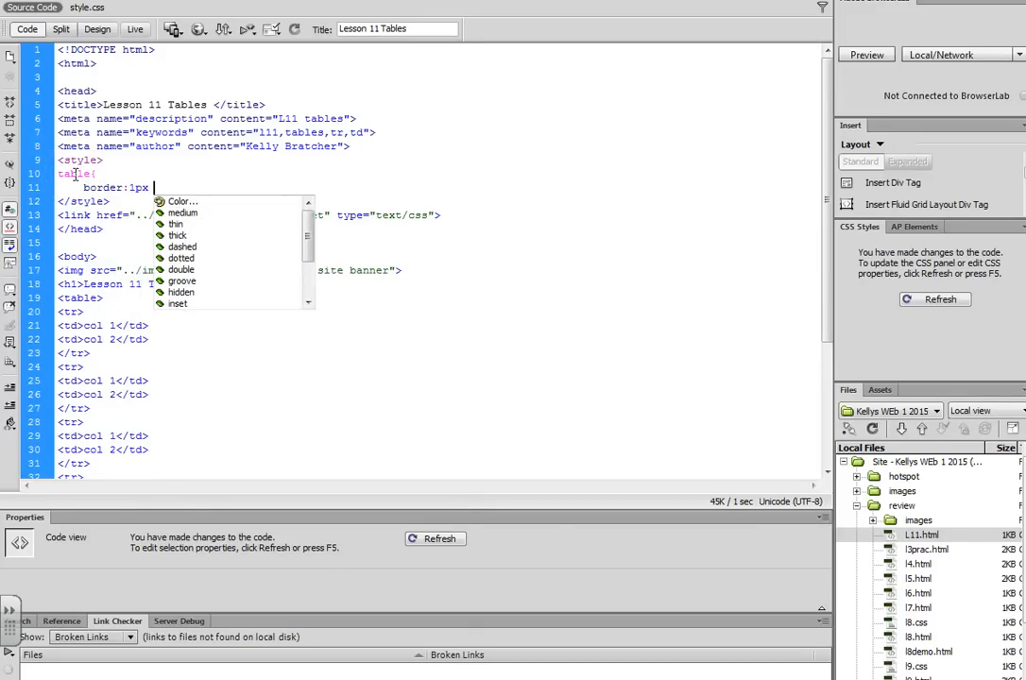
pyautogui.write('black solid;')
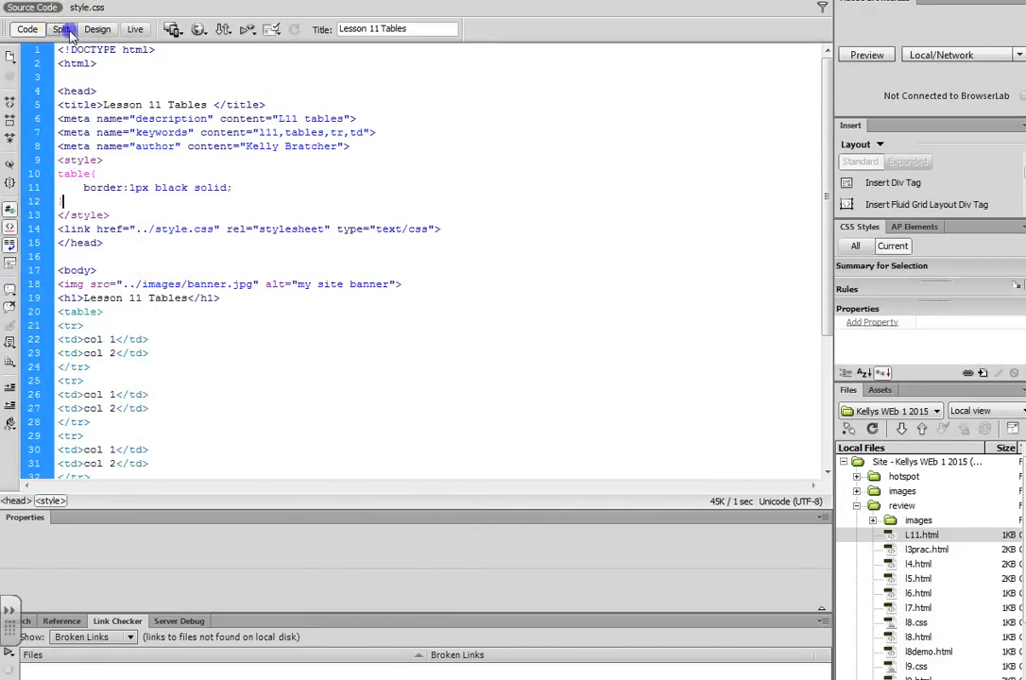
# Switch to Split view and change the border rule's selector to 'table, td, th'
pyautogui.click(60, 29)
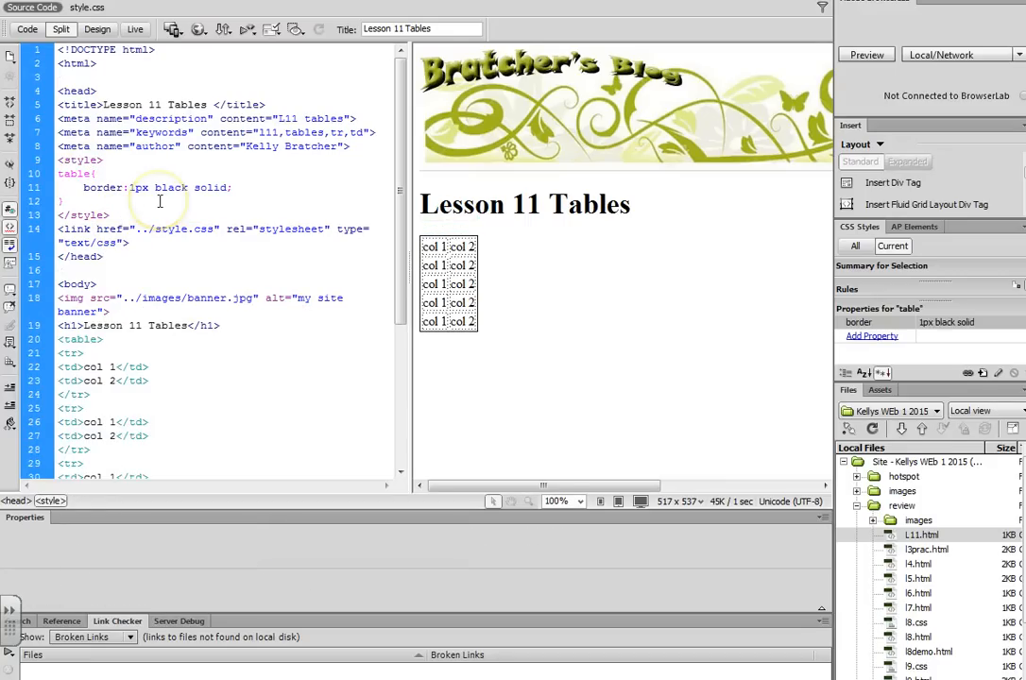
pyautogui.write(', td, th')
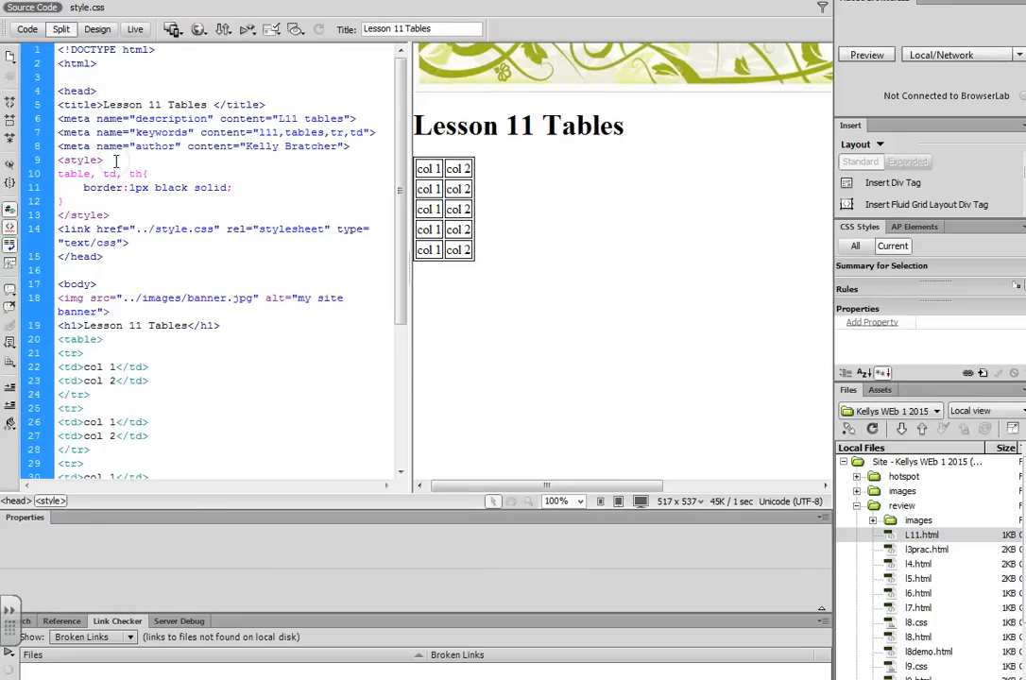
# Give the table width 75% and add border-collapse: collapse to the border rule
pyautogui.write('table')
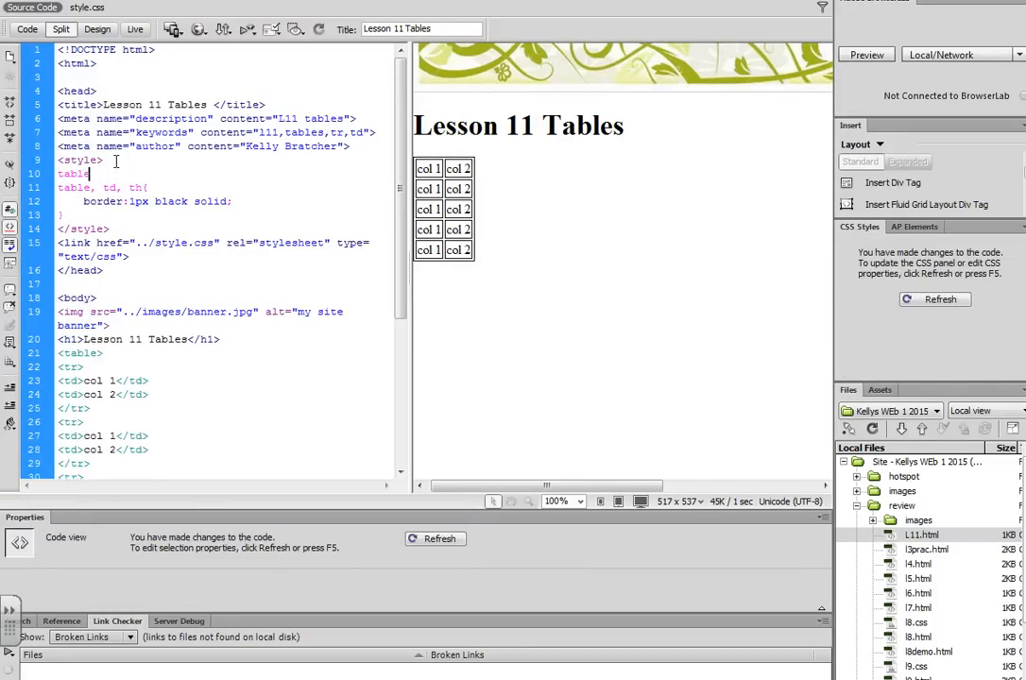
pyautogui.write('{')
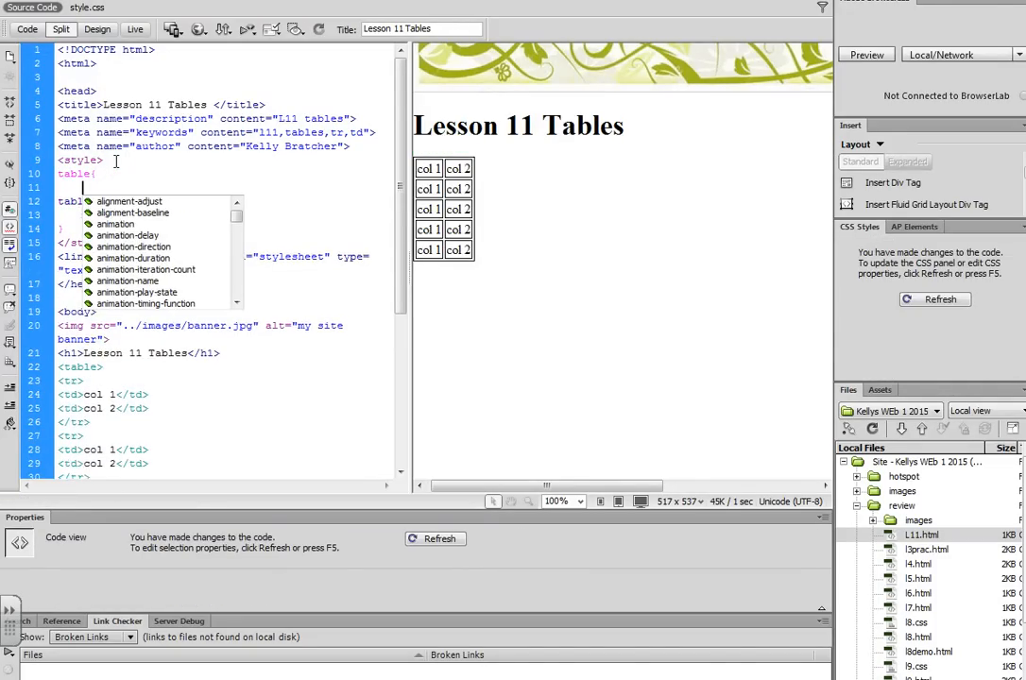
pyautogui.write('width:')
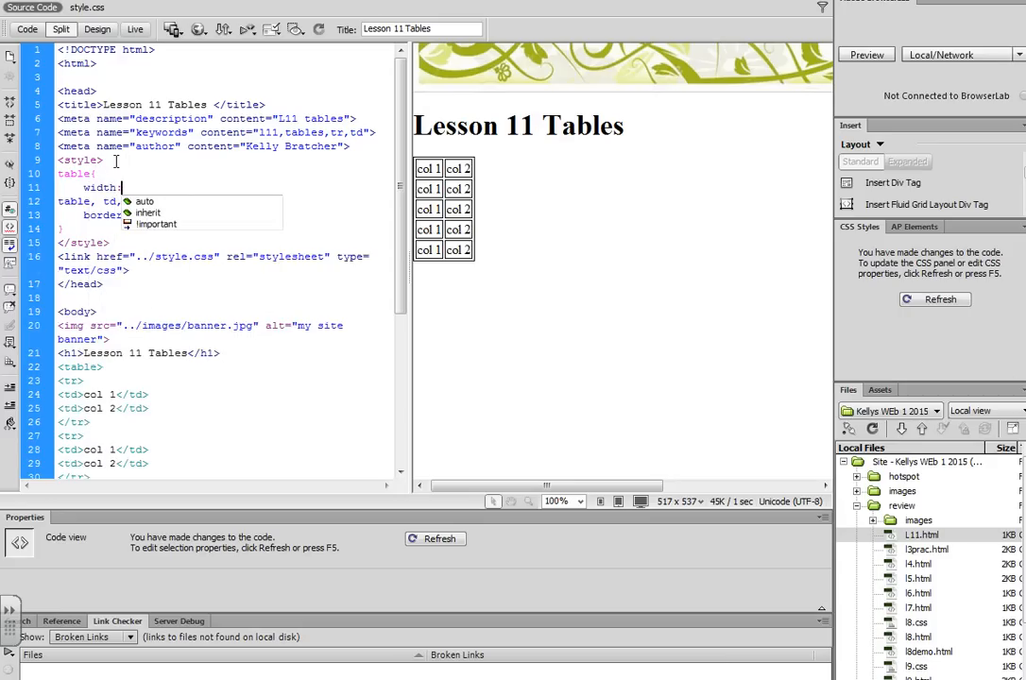
pyautogui.write('75%')
pyautogui.write('}')
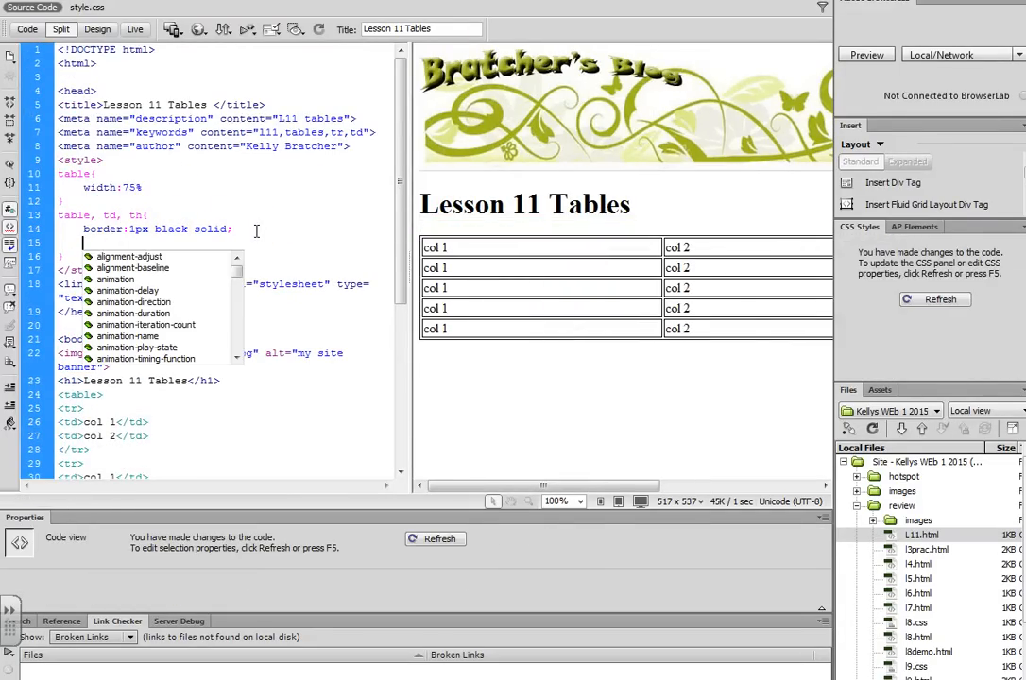
pyautogui.write('border-c')
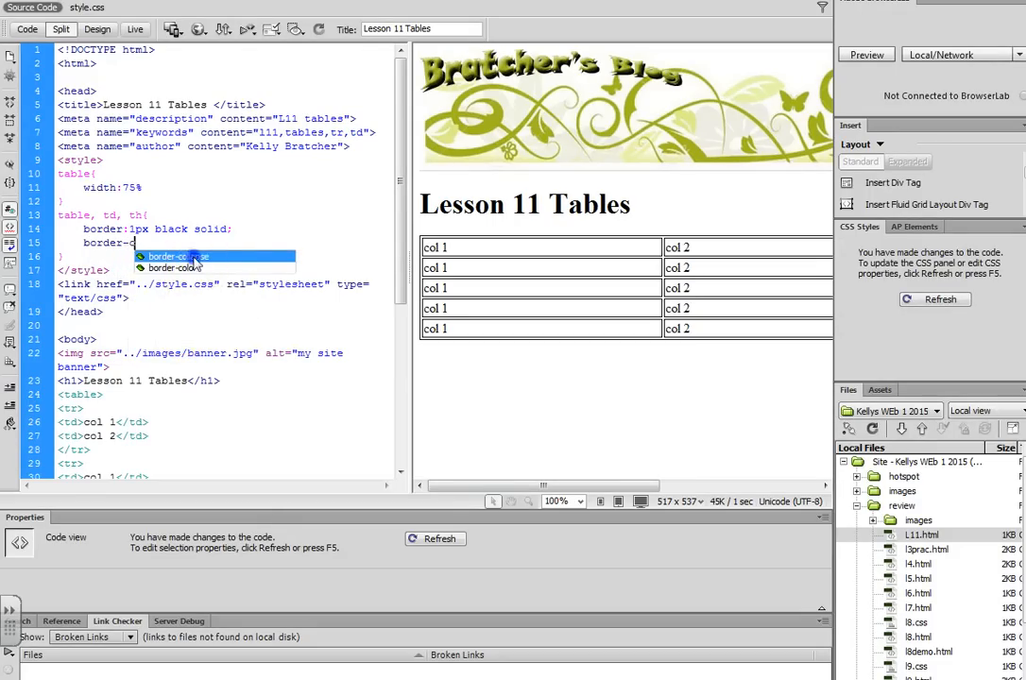
pyautogui.click(189, 256)
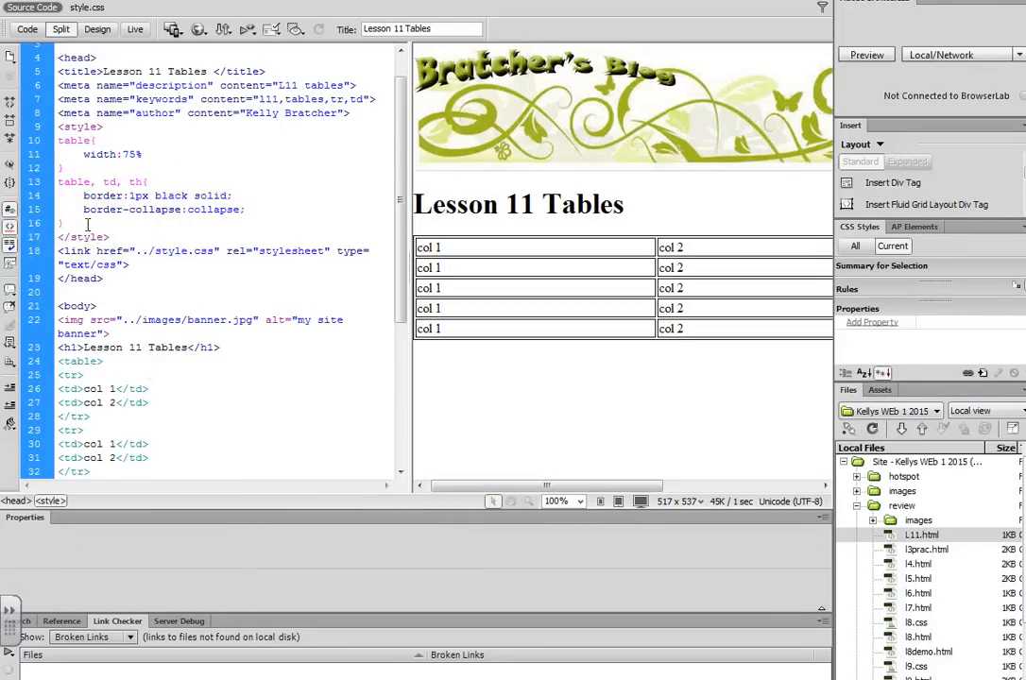
# Add a th rule with a green background-color of #3C3
pyautogui.write('th{')
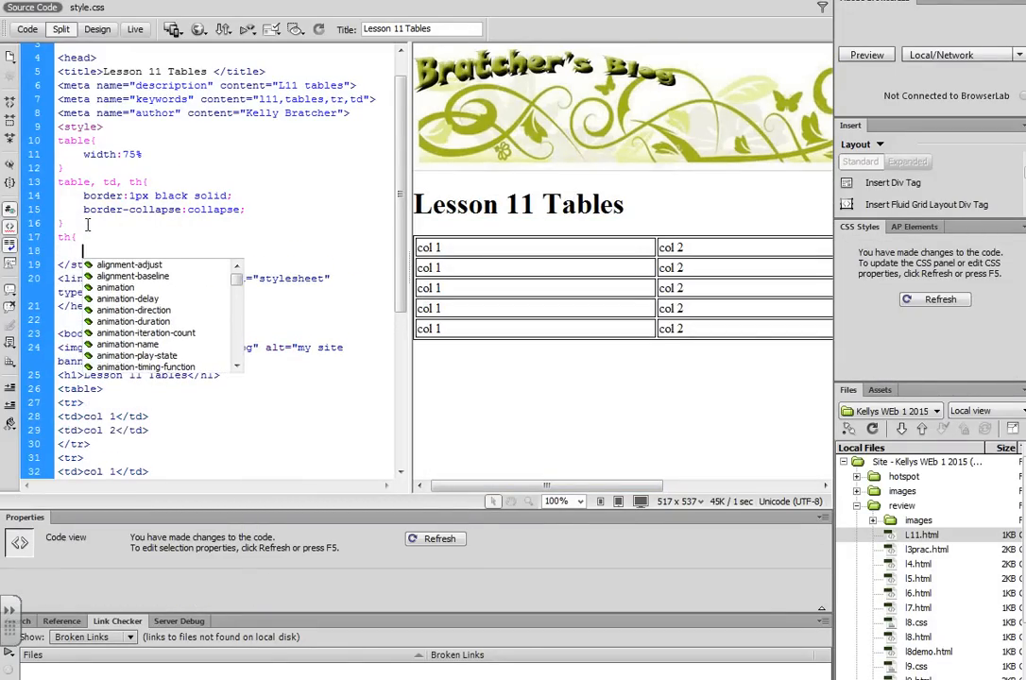
pyautogui.write('background')
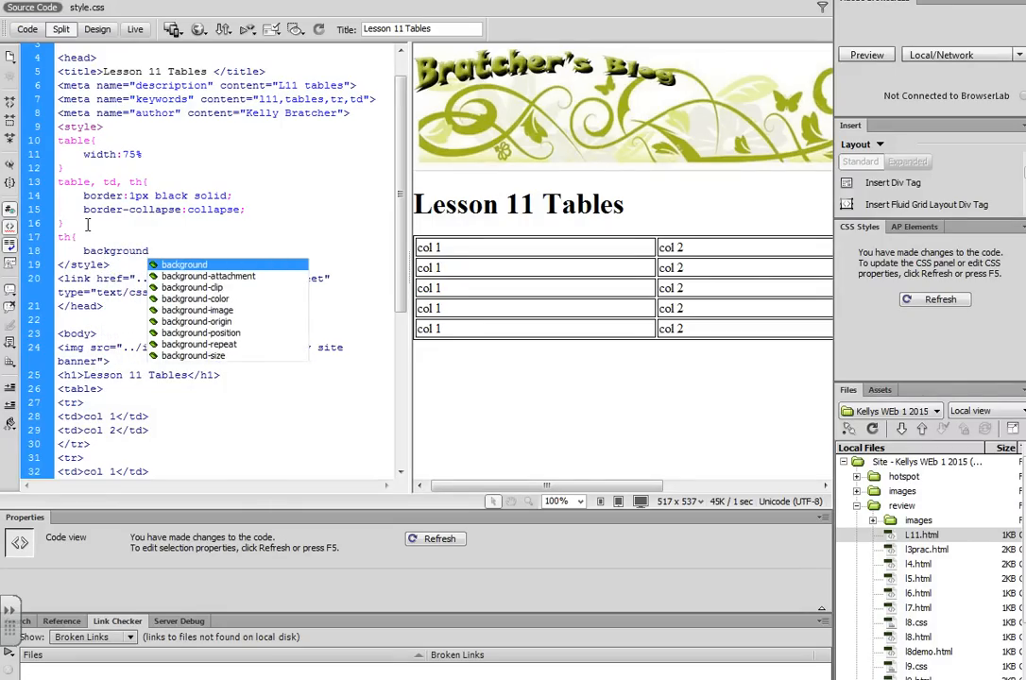
pyautogui.write('-color:')
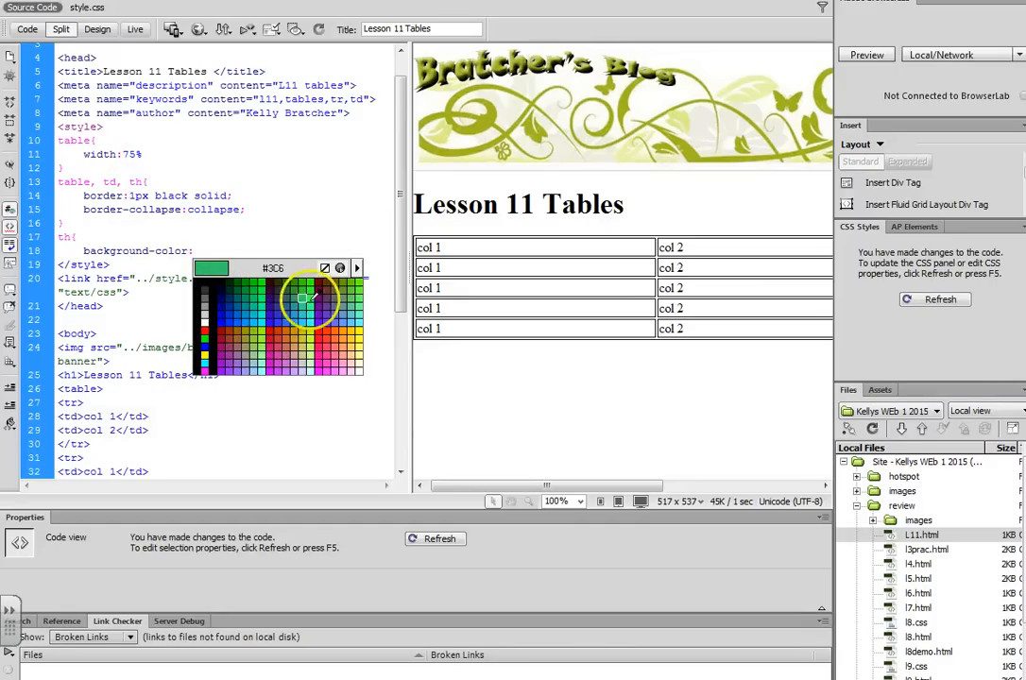
pyautogui.click(302, 299)
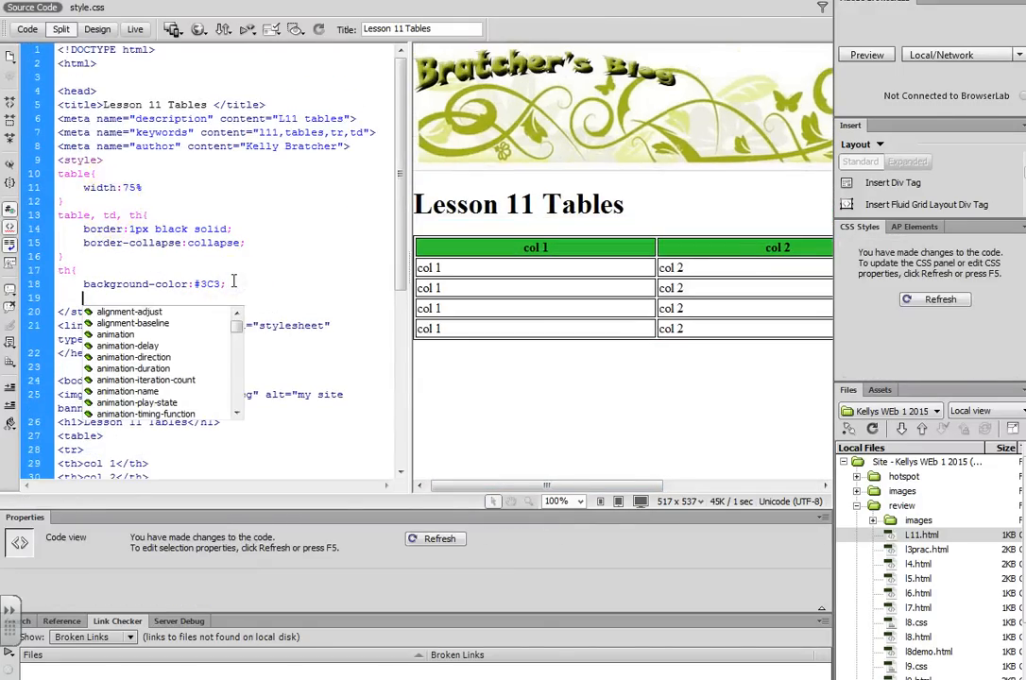
# Set the th rule's font-family to the Georgia stack and font-size to 24px
pyautogui.write('font-')
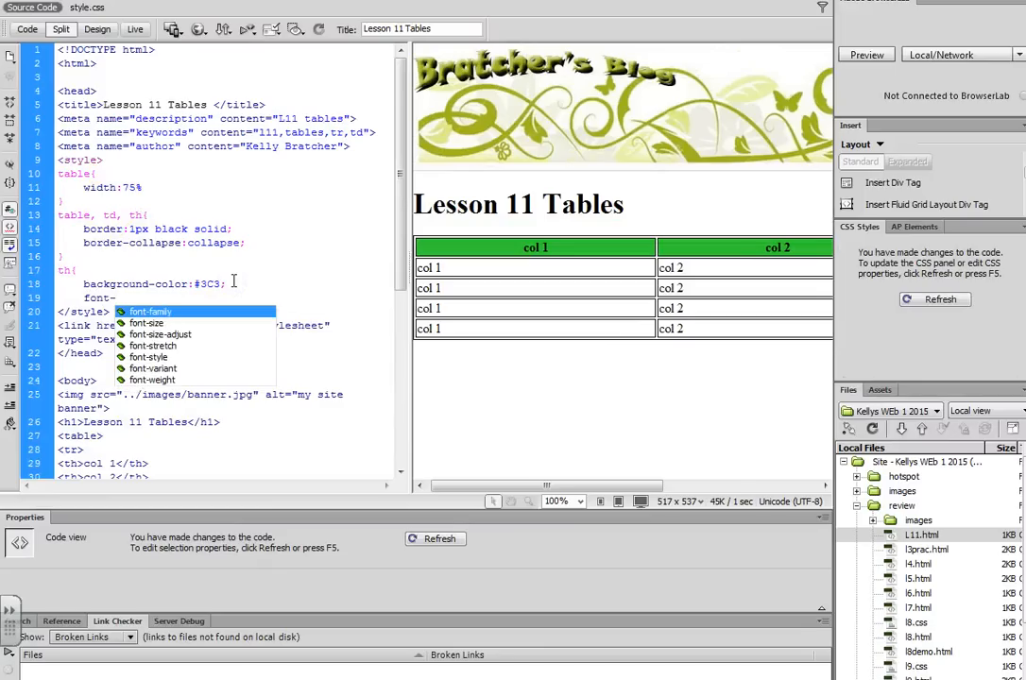
pyautogui.click(150, 311)
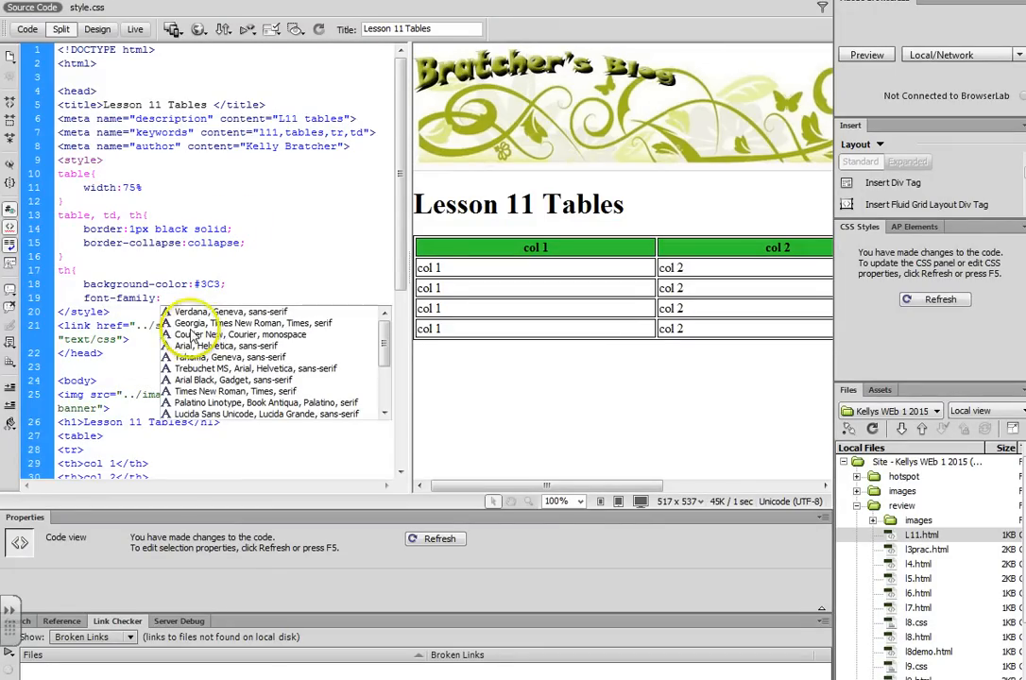
pyautogui.click(243, 322)
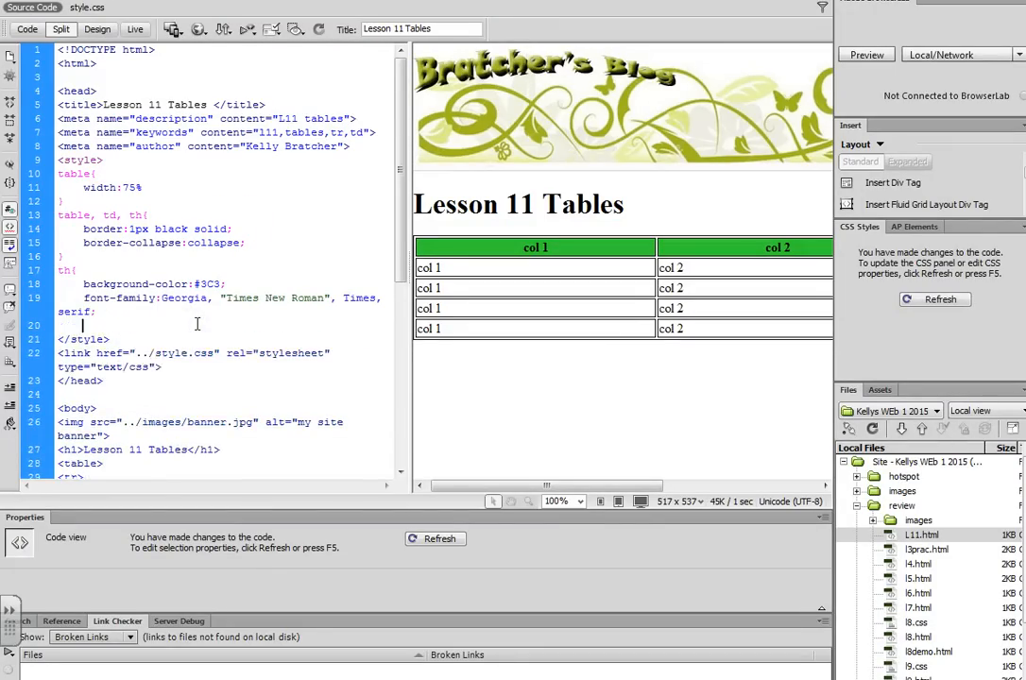
pyautogui.write('font')
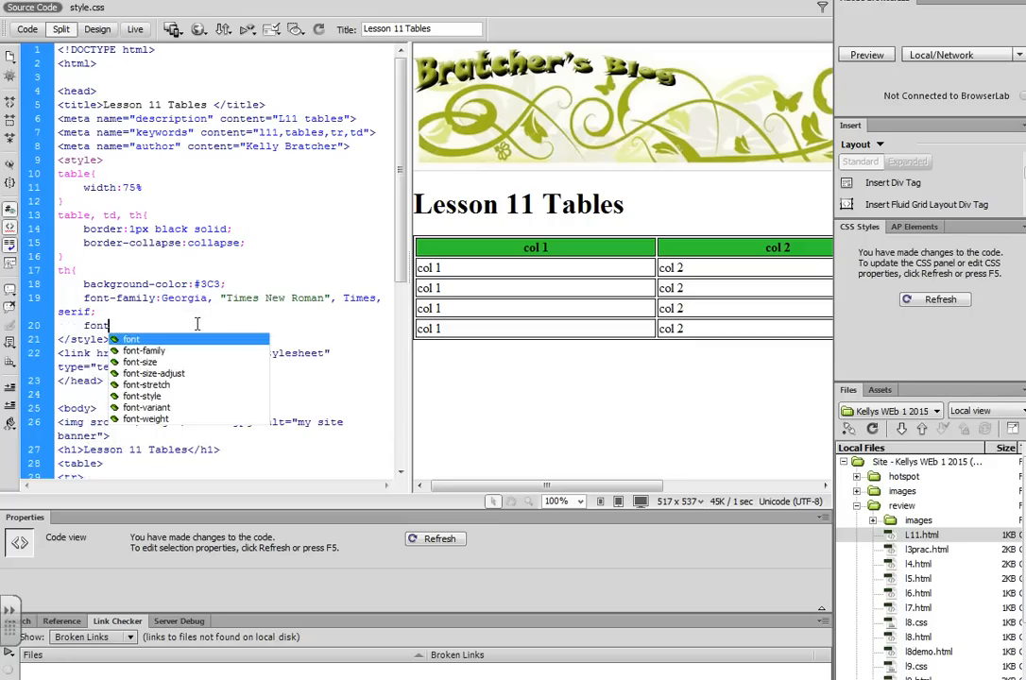
pyautogui.write('-size:')
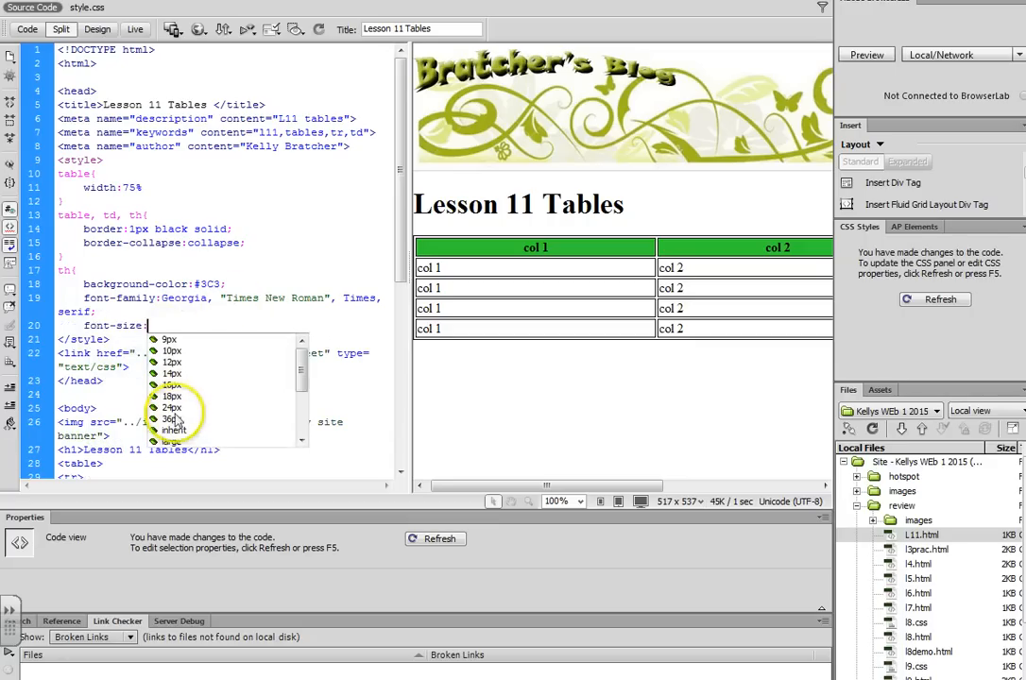
pyautogui.click(170, 407)
pyautogui.write('}')
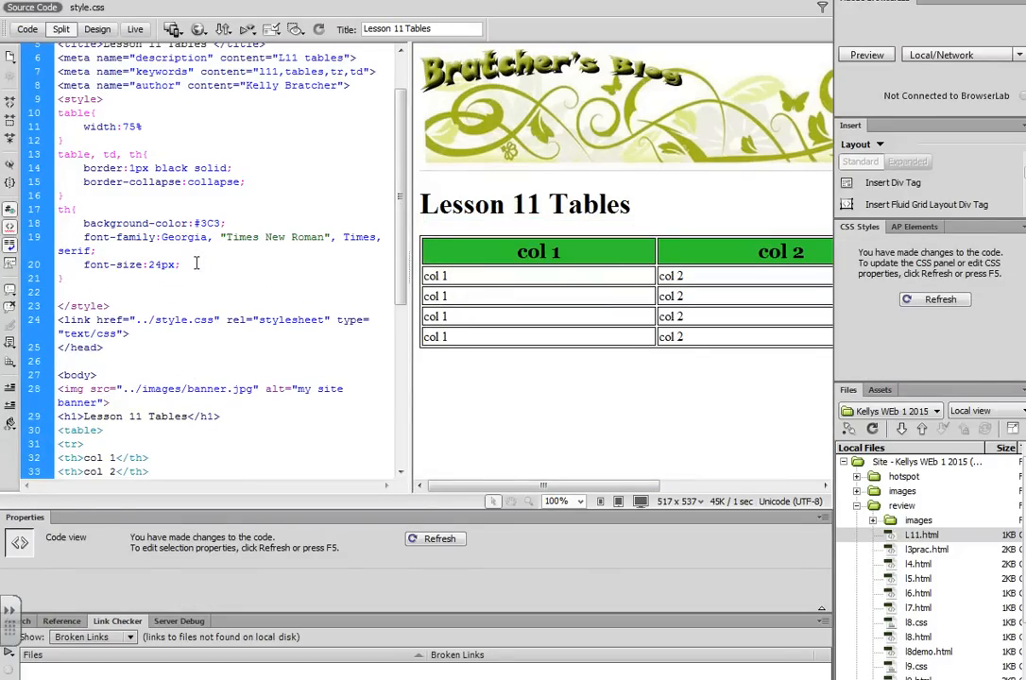
# Add a td rule with vertical-align: middle and height: 50px, dropping the padding line
pyautogui.write('td{')
pyautogui.write('vertical-align:middle;')
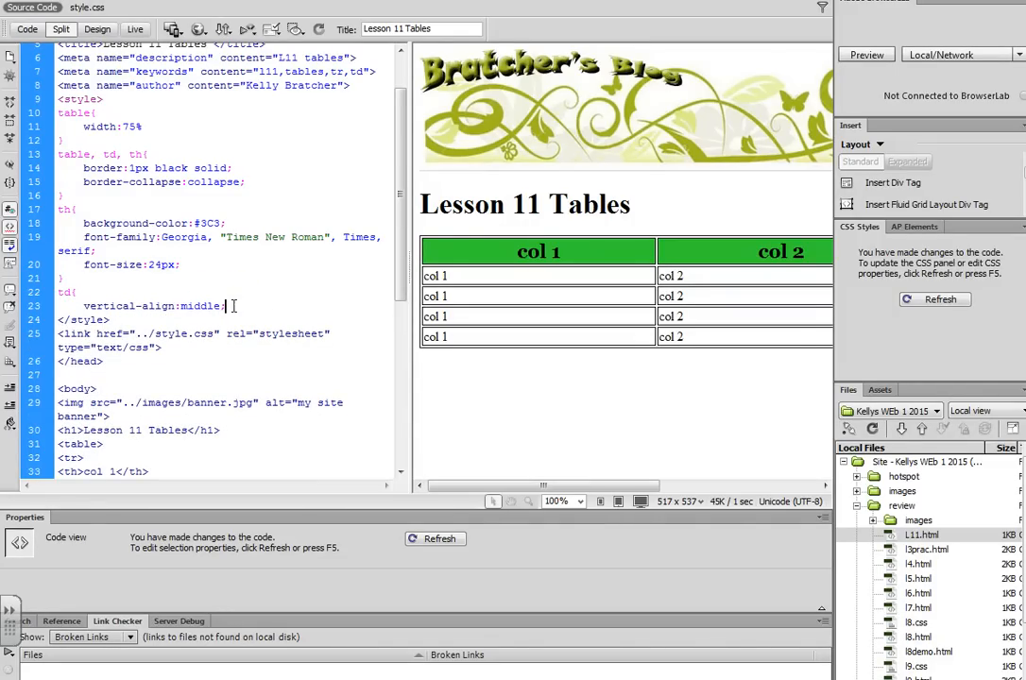
pyautogui.write('padding:')
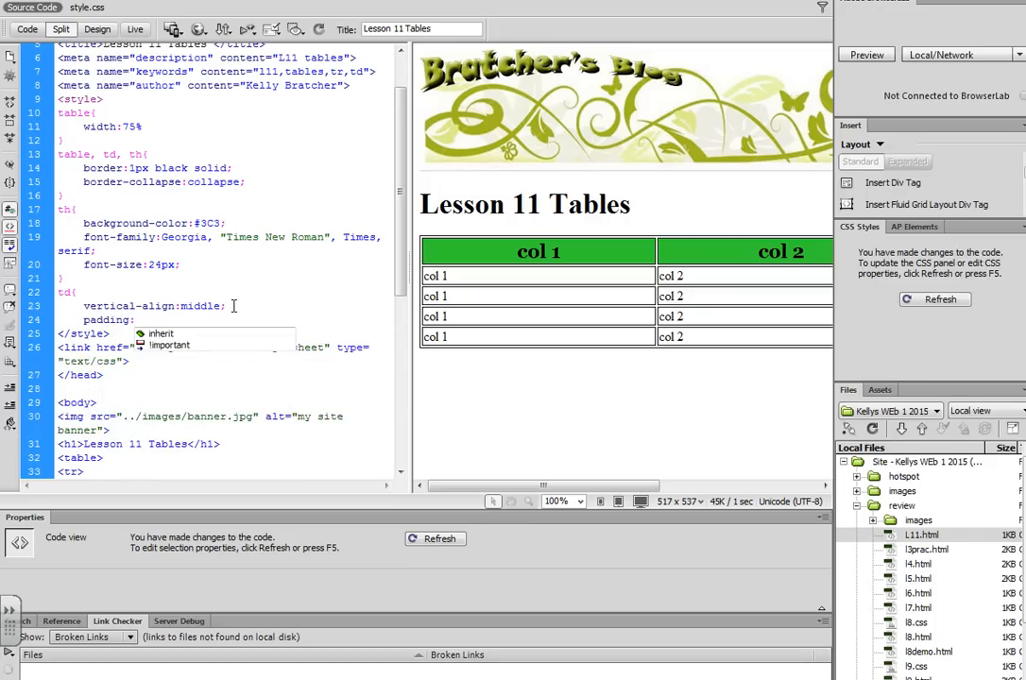
pyautogui.write('5px;')
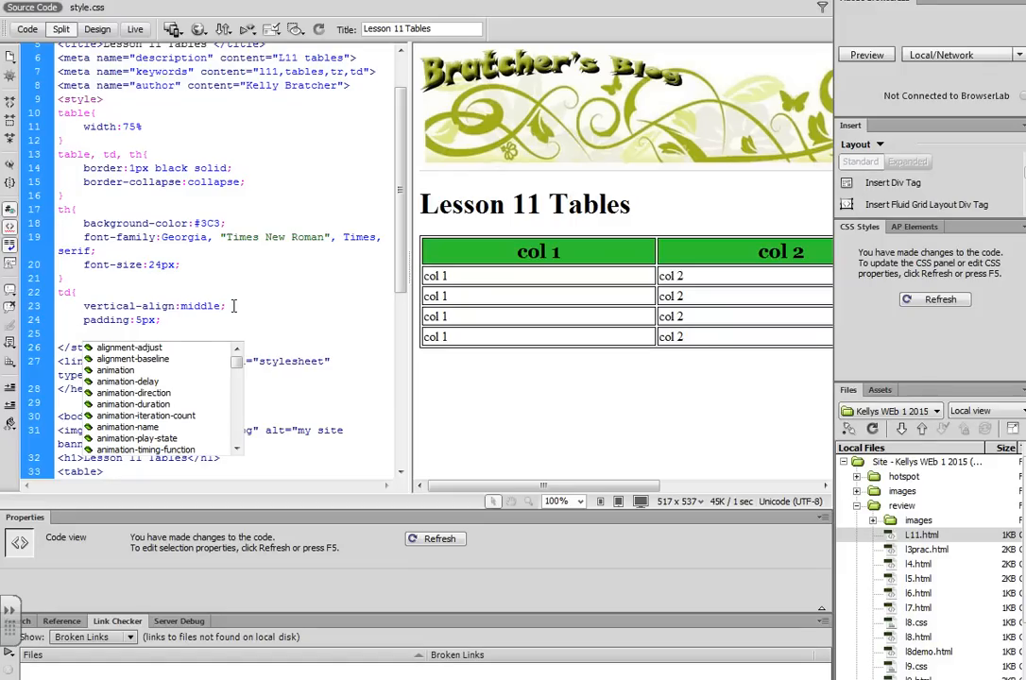
pyautogui.write('height:')
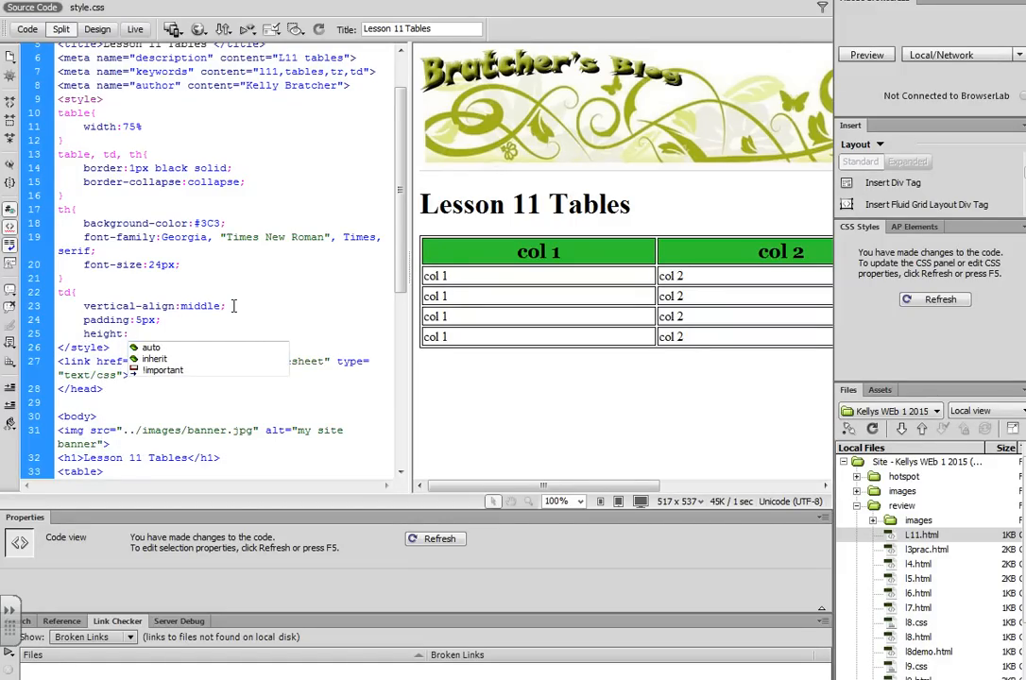
pyautogui.write('50px;')
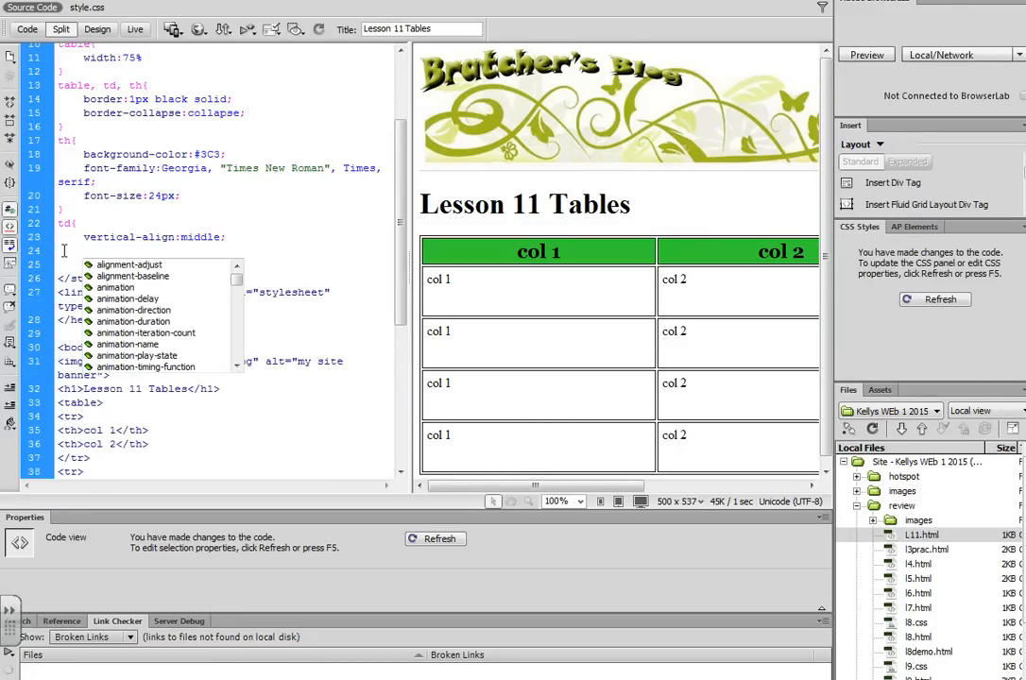
# Add text-align: center to the td rule
pyautogui.write('t')
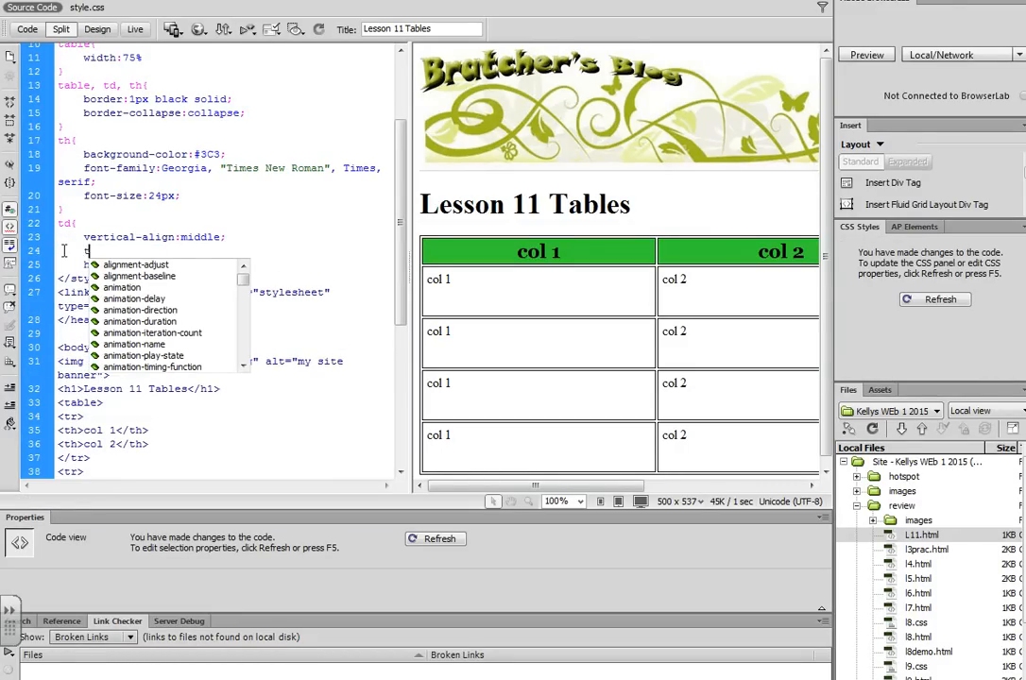
pyautogui.write('text-align:')
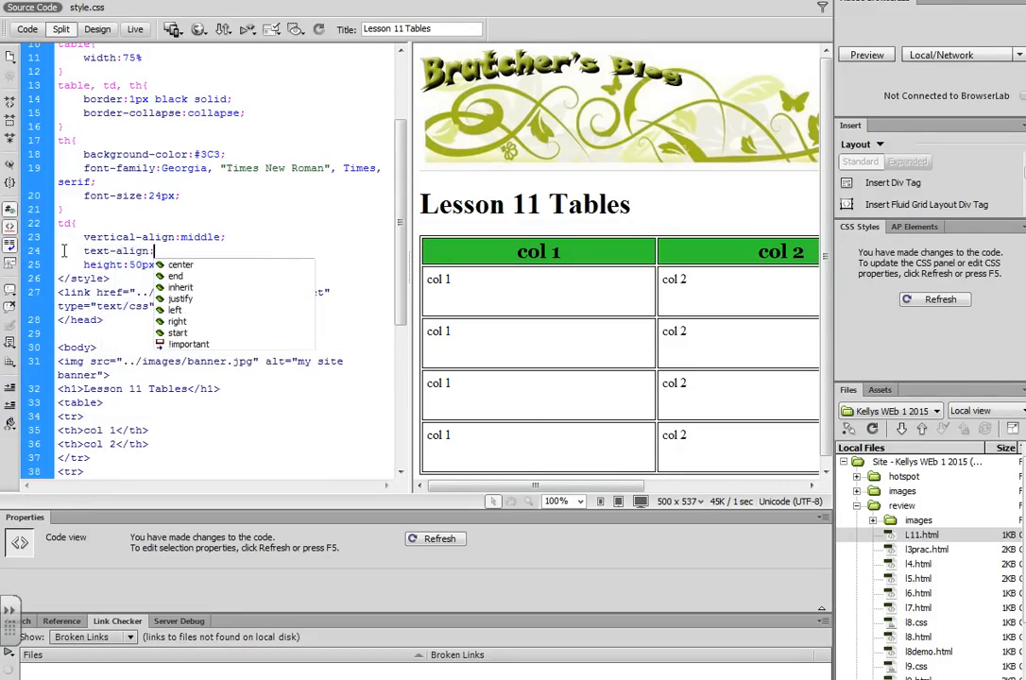
pyautogui.click(180, 265)
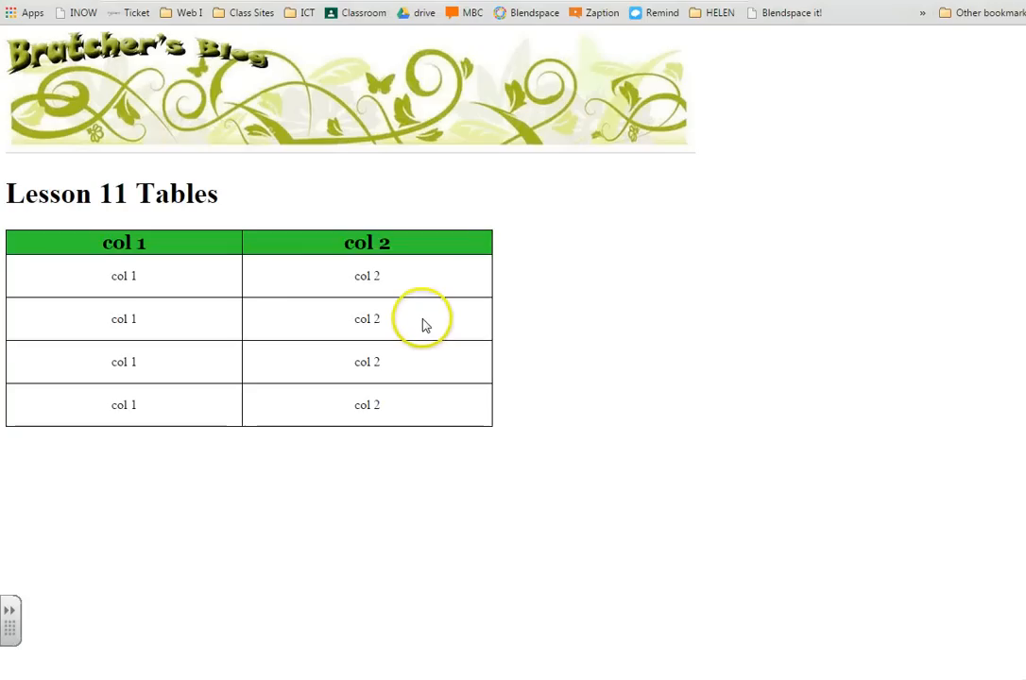
pyautogui.moveTo(274, 336)
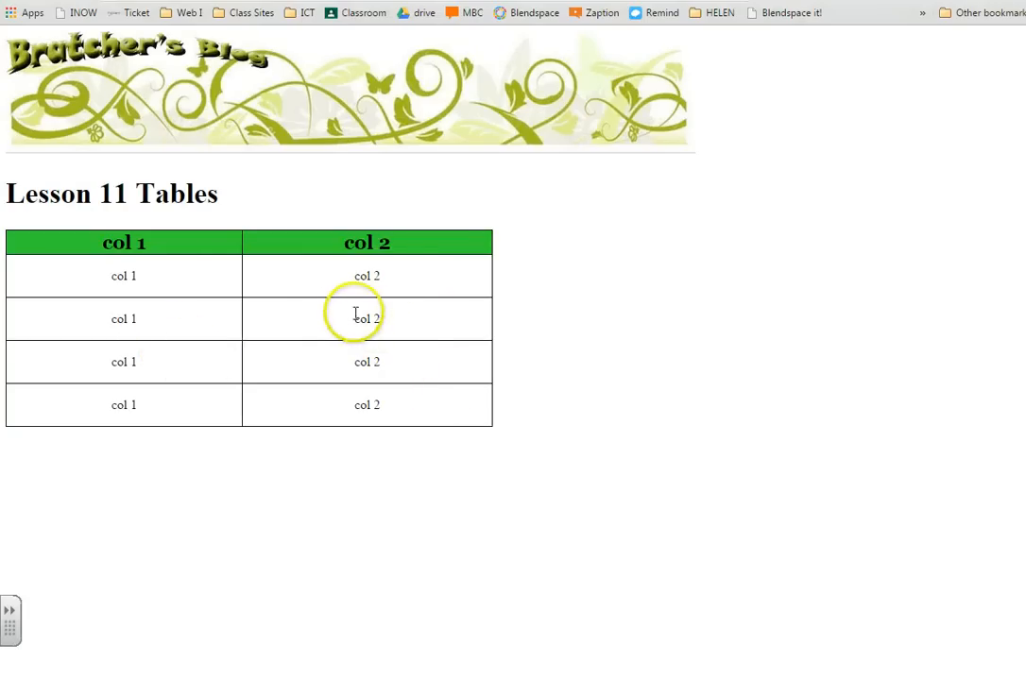
pyautogui.moveTo(79, 321)
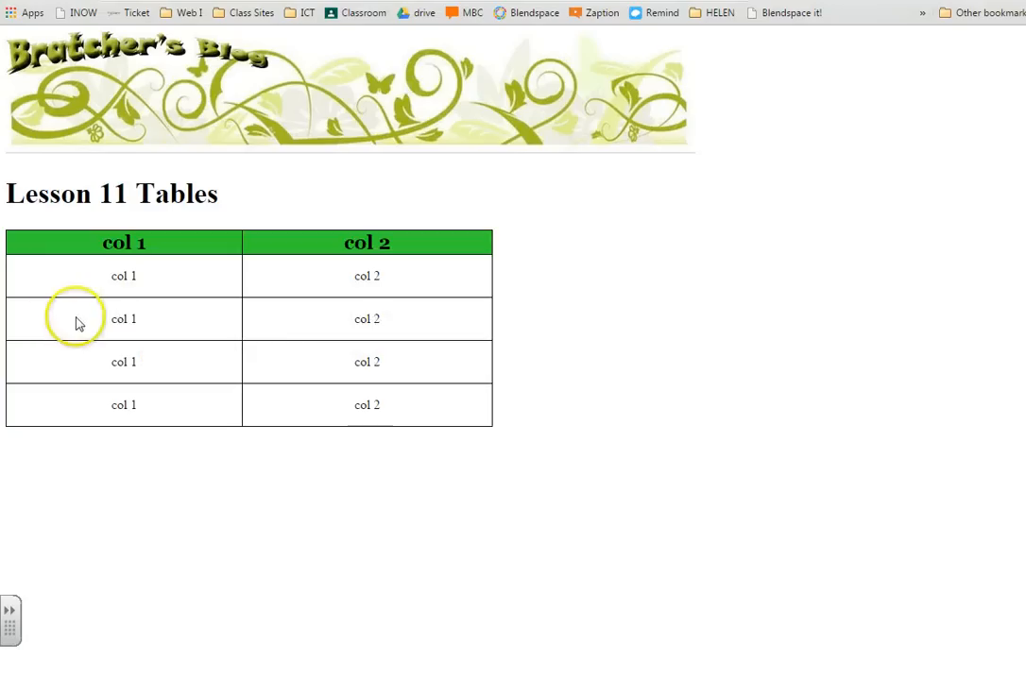
pyautogui.moveTo(324, 529)
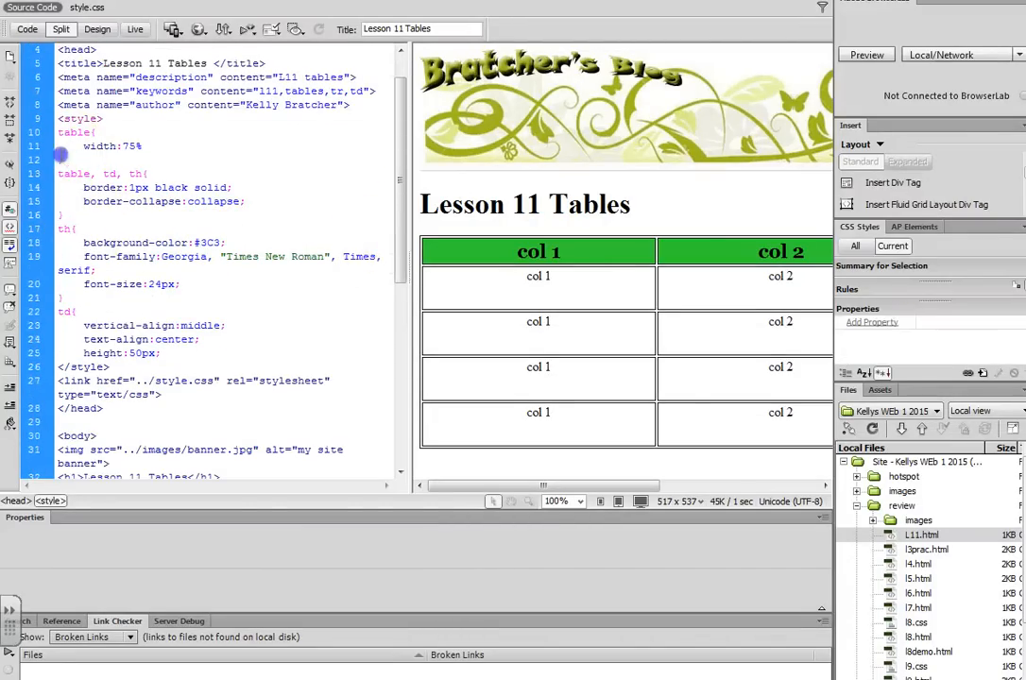
pyautogui.click(59, 173)
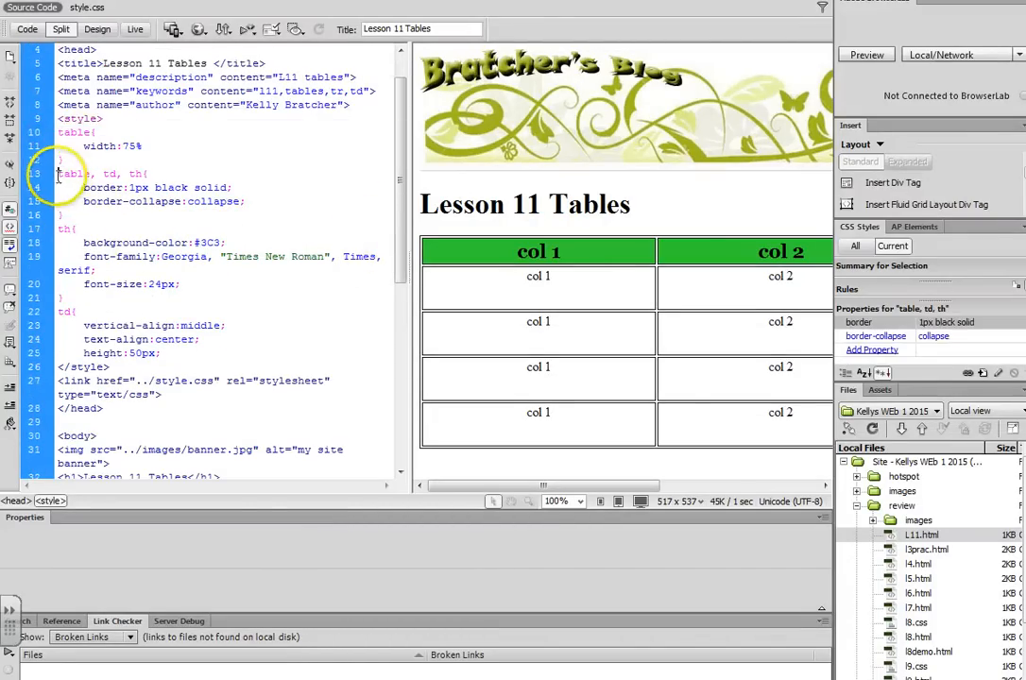
pyautogui.moveTo(57, 173); pyautogui.dragTo(244, 215)
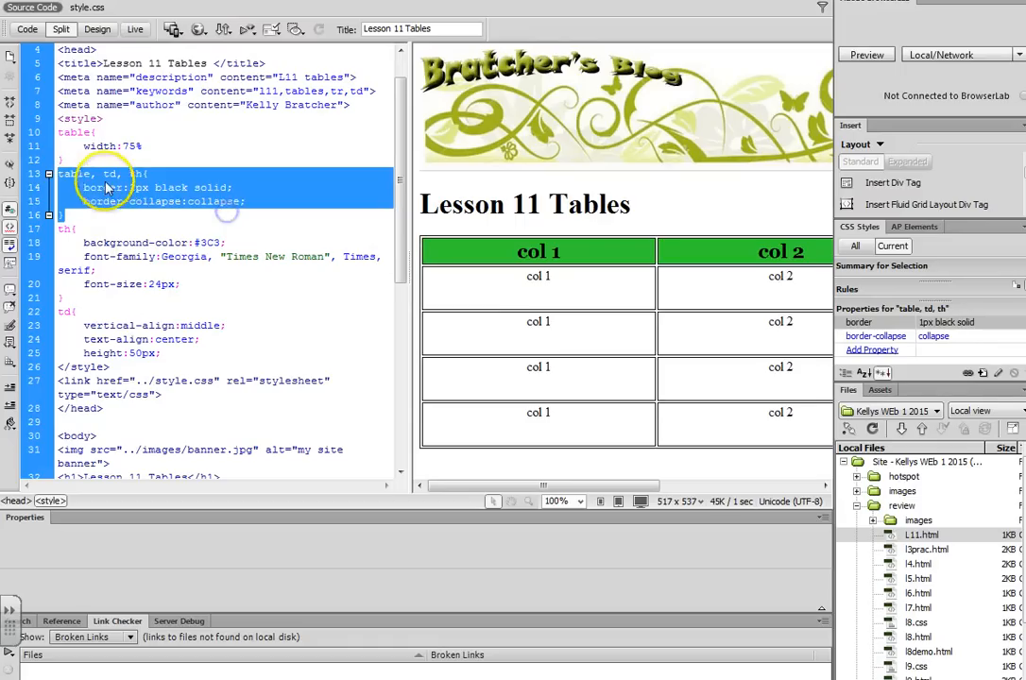
pyautogui.click(123, 175)
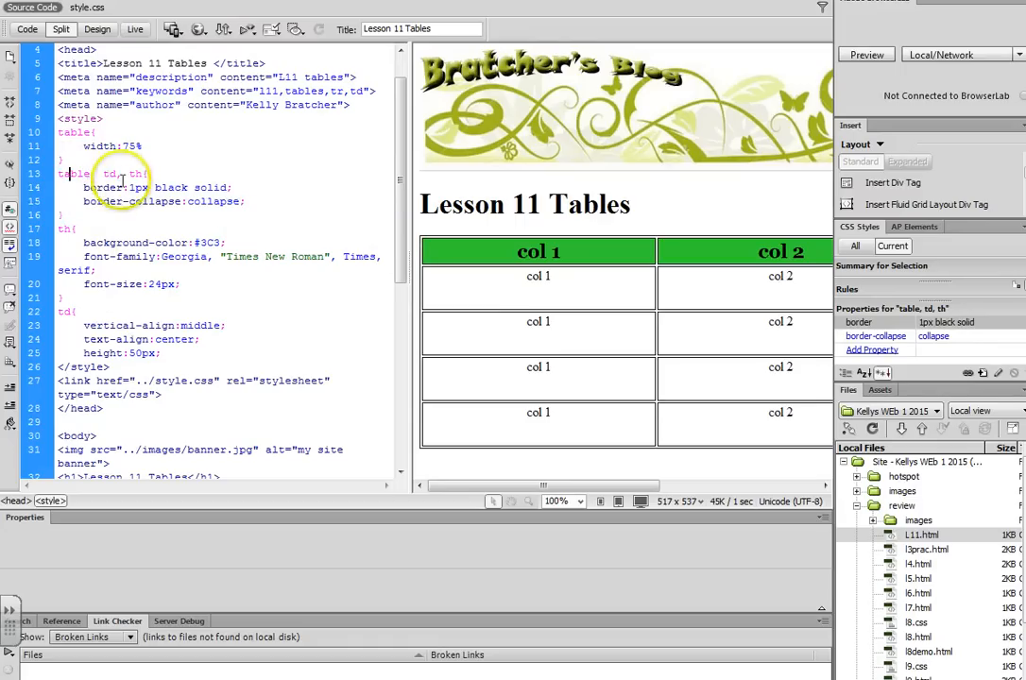